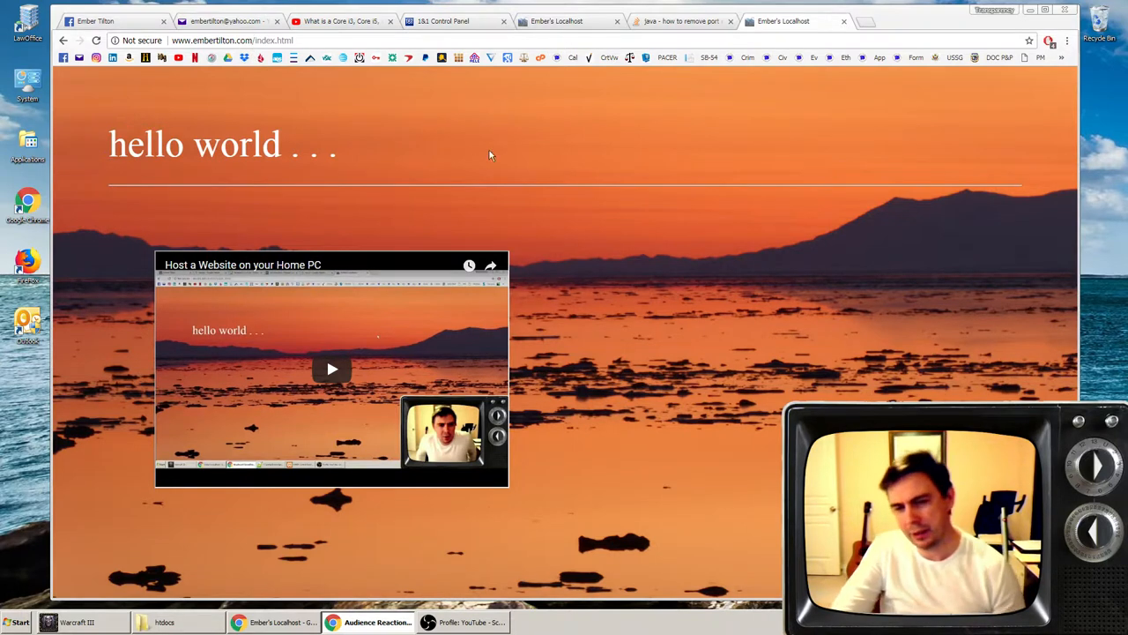
mouse_move(574, 158)
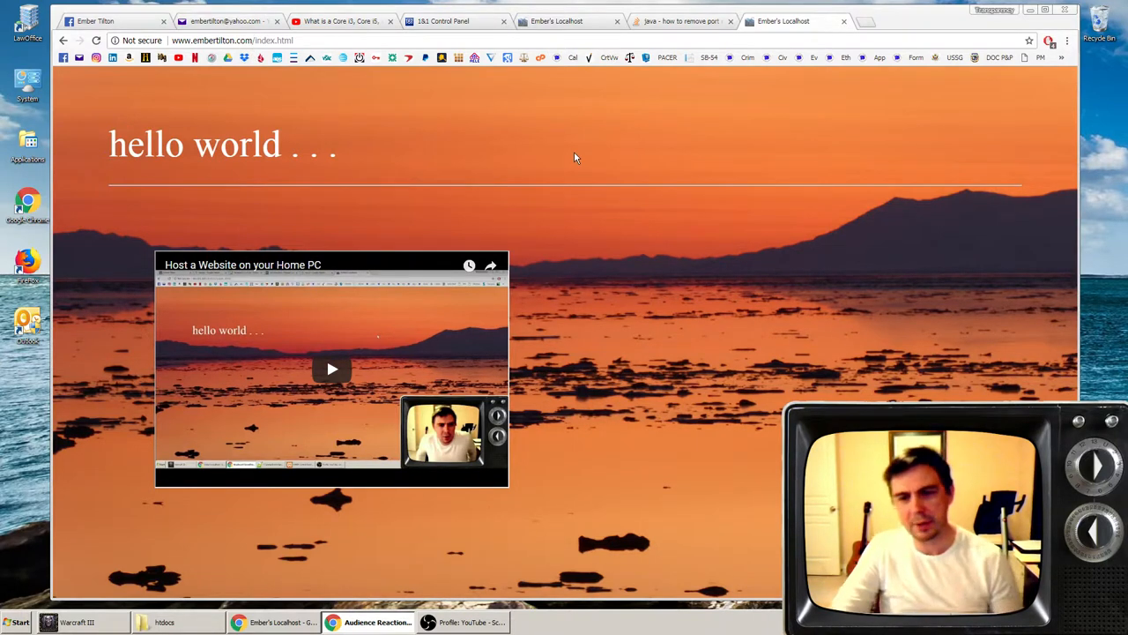
mouse_move(455, 21)
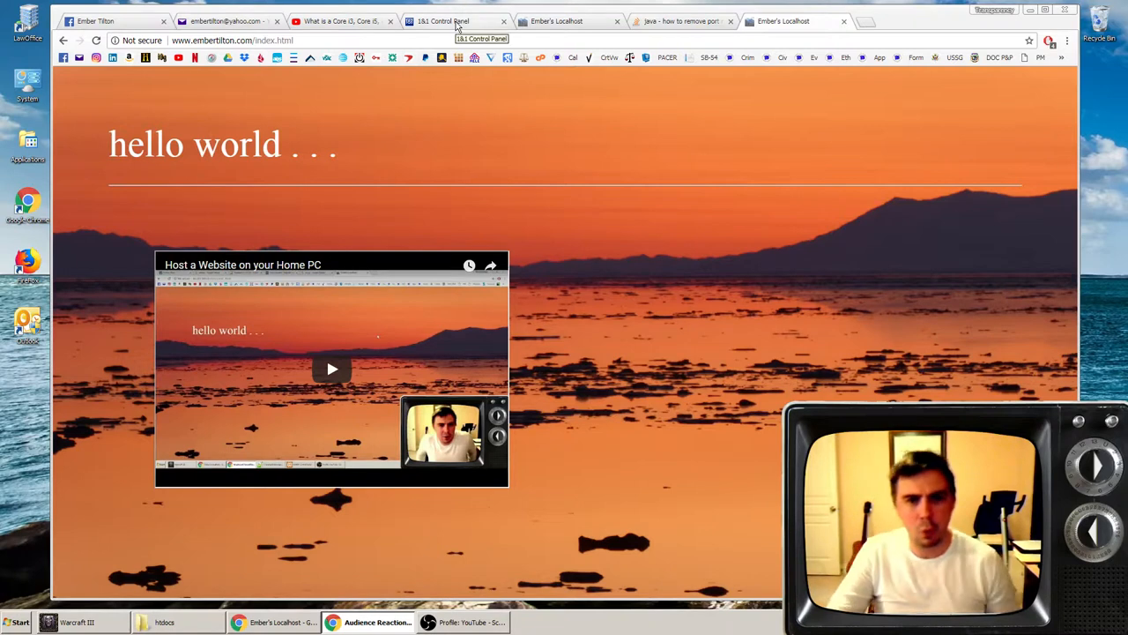
- Bring up the 1&1 product overview listing domains, email, websites and hosting products
left_click(454, 22)
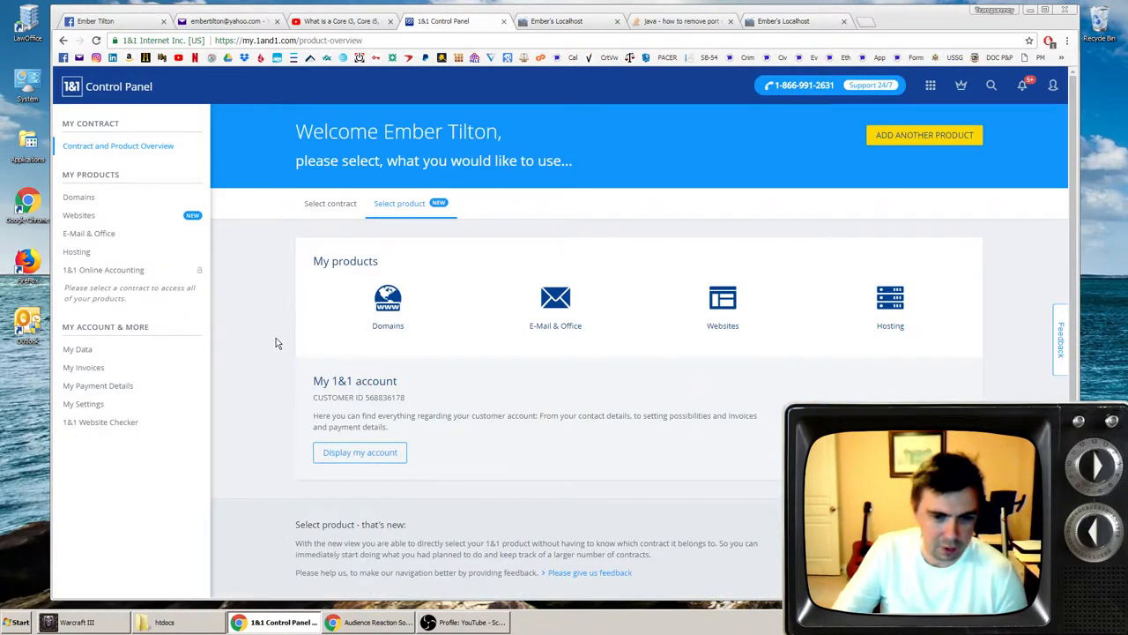
scroll("down", 3)
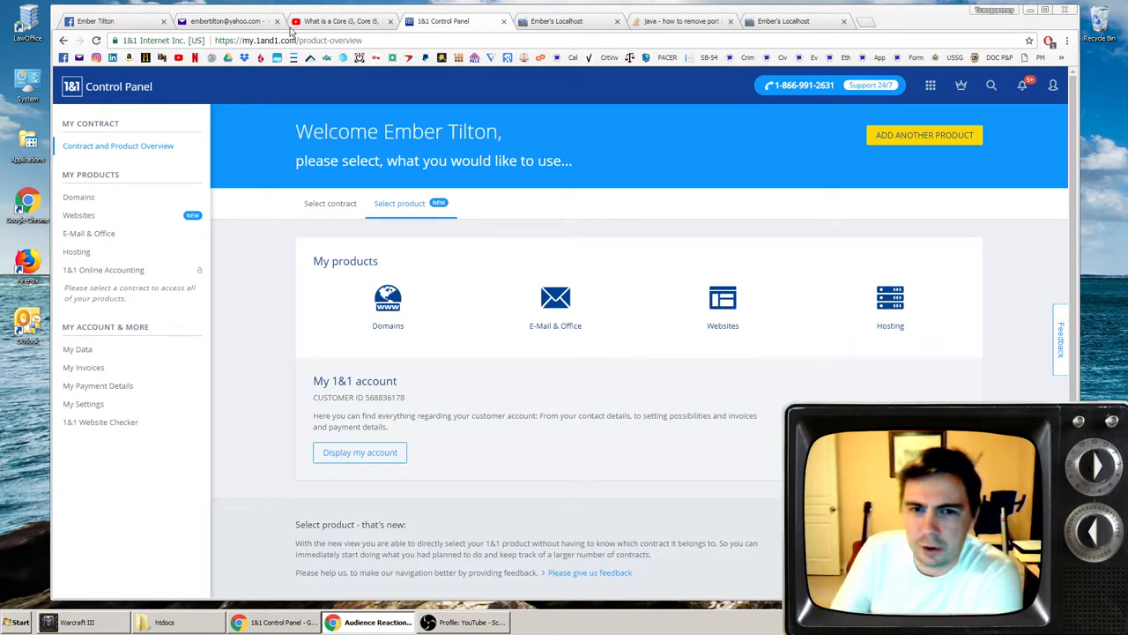
mouse_move(79, 196)
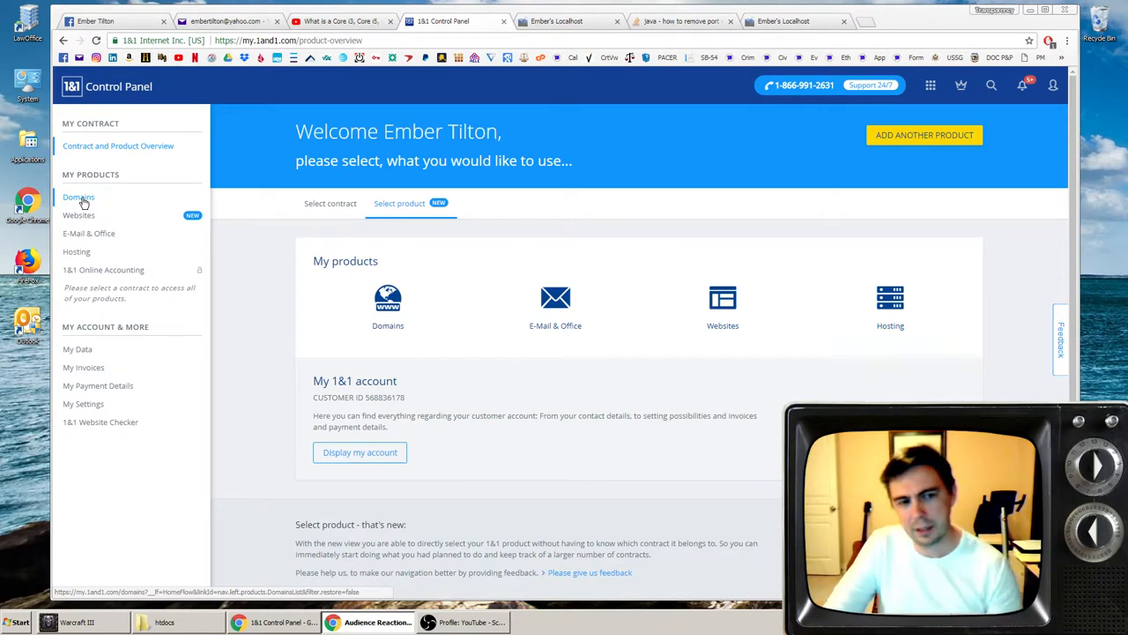
- Open My Domains and select embertilton.com from the two listed domains
left_click(79, 197)
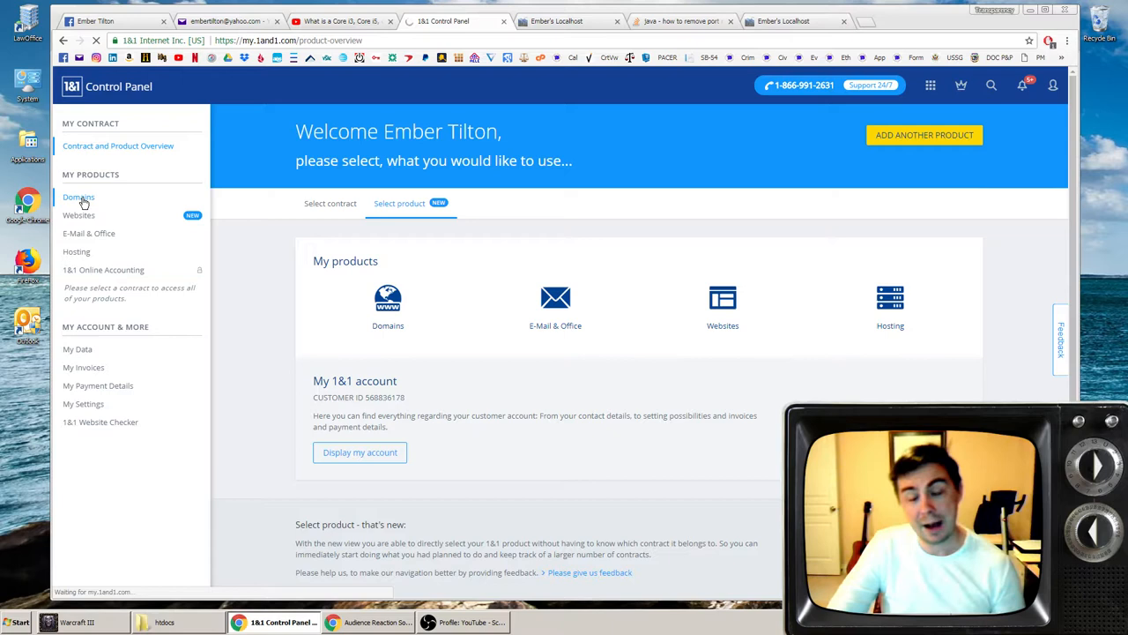
left_click(79, 196)
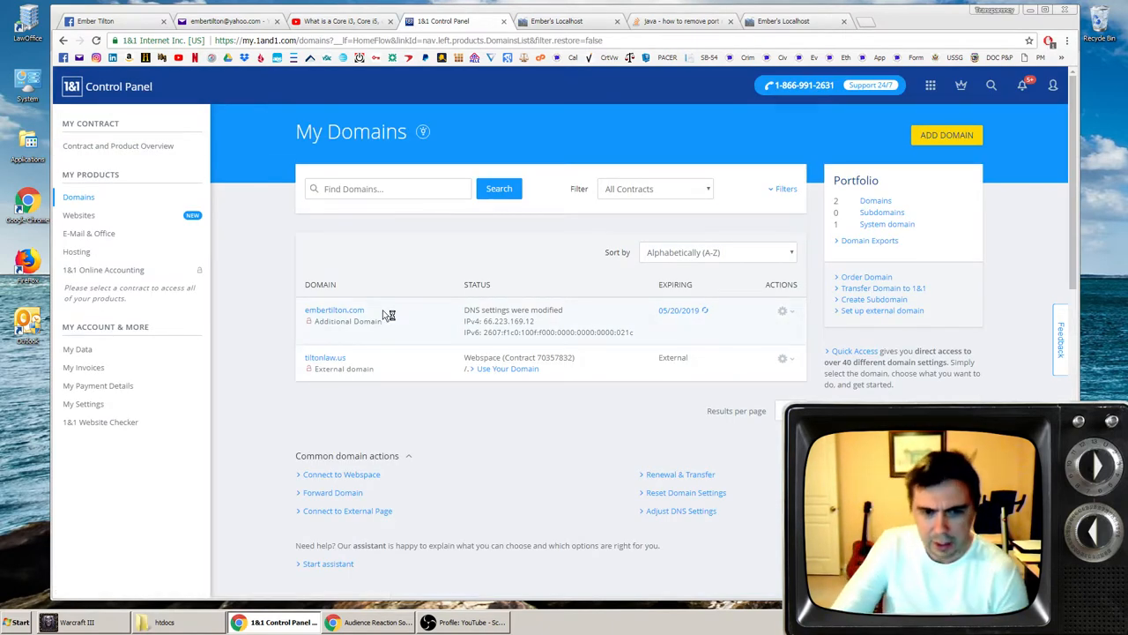
mouse_move(334, 309)
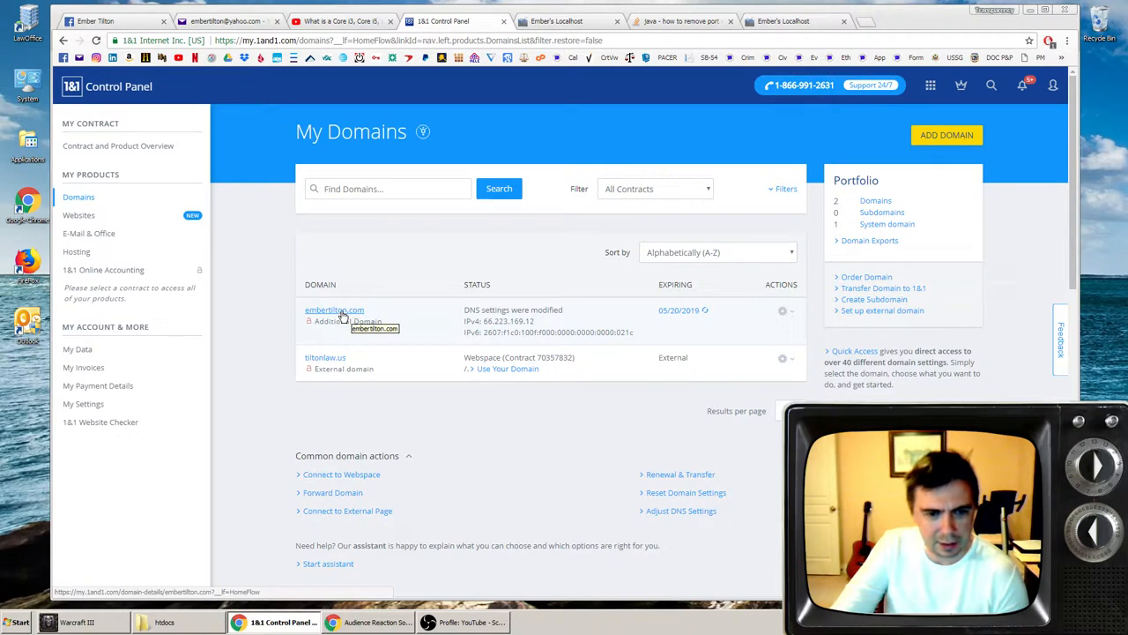
mouse_move(326, 357)
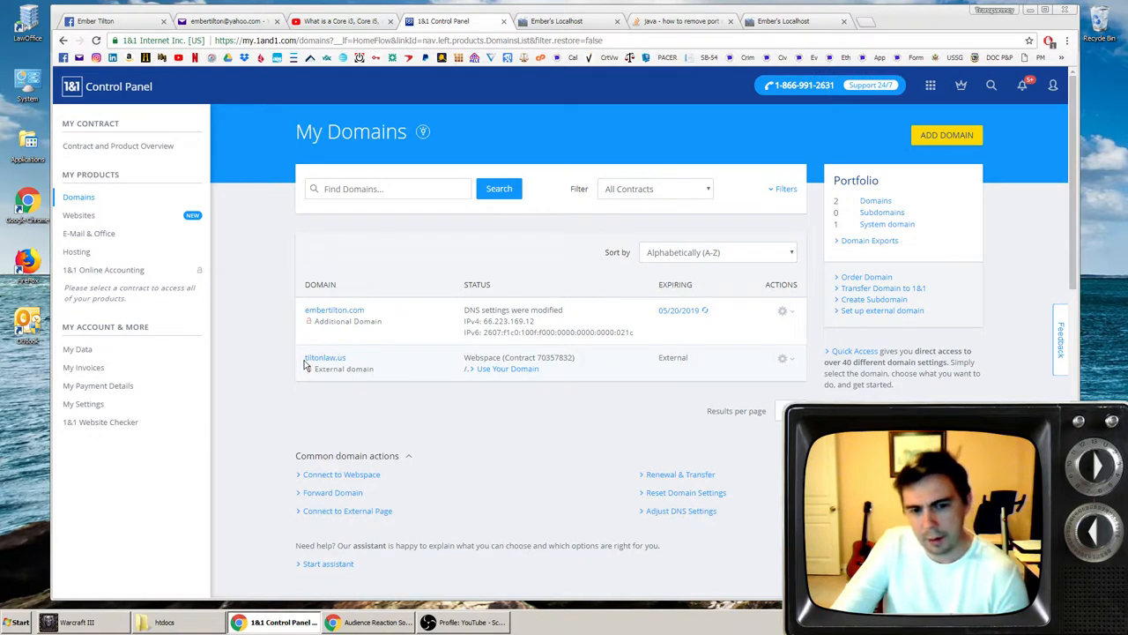
mouse_move(403, 385)
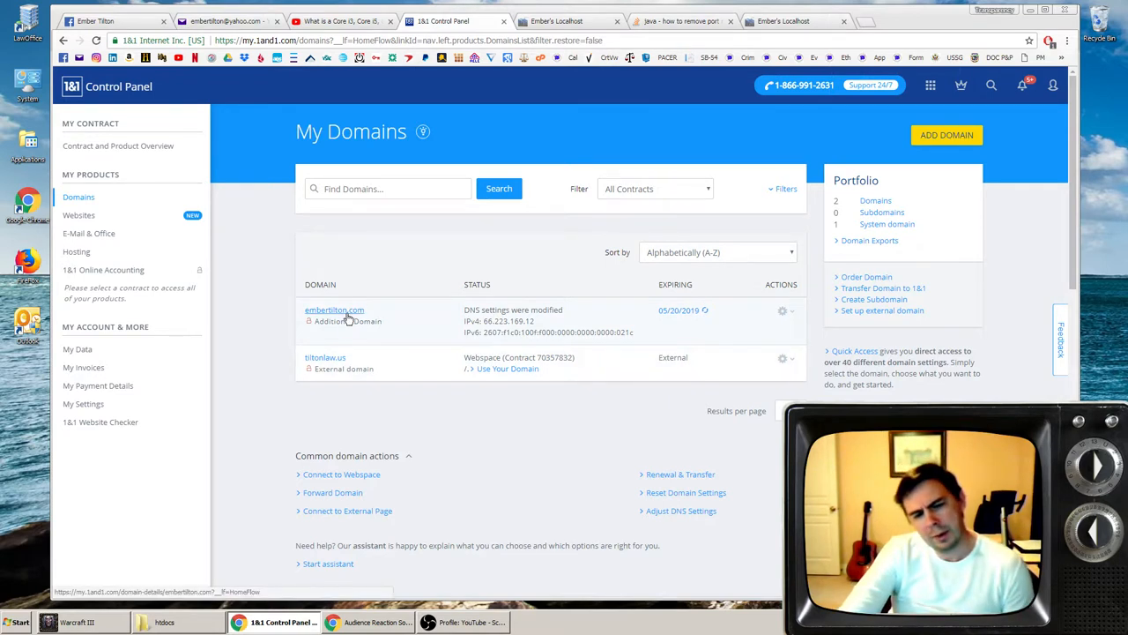
mouse_move(359, 336)
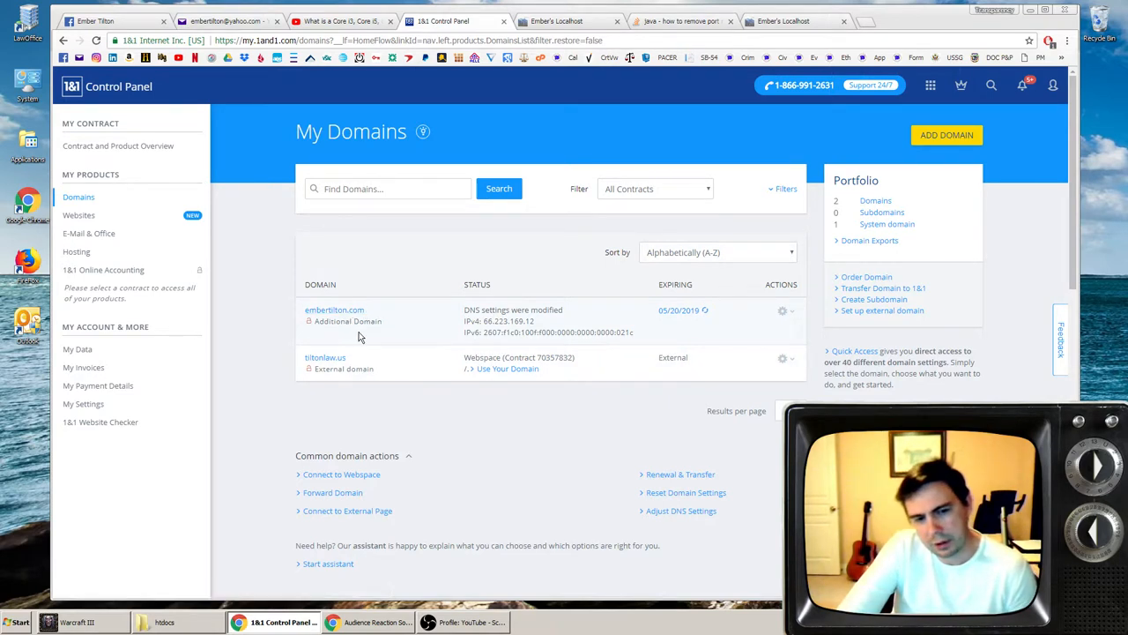
mouse_move(334, 309)
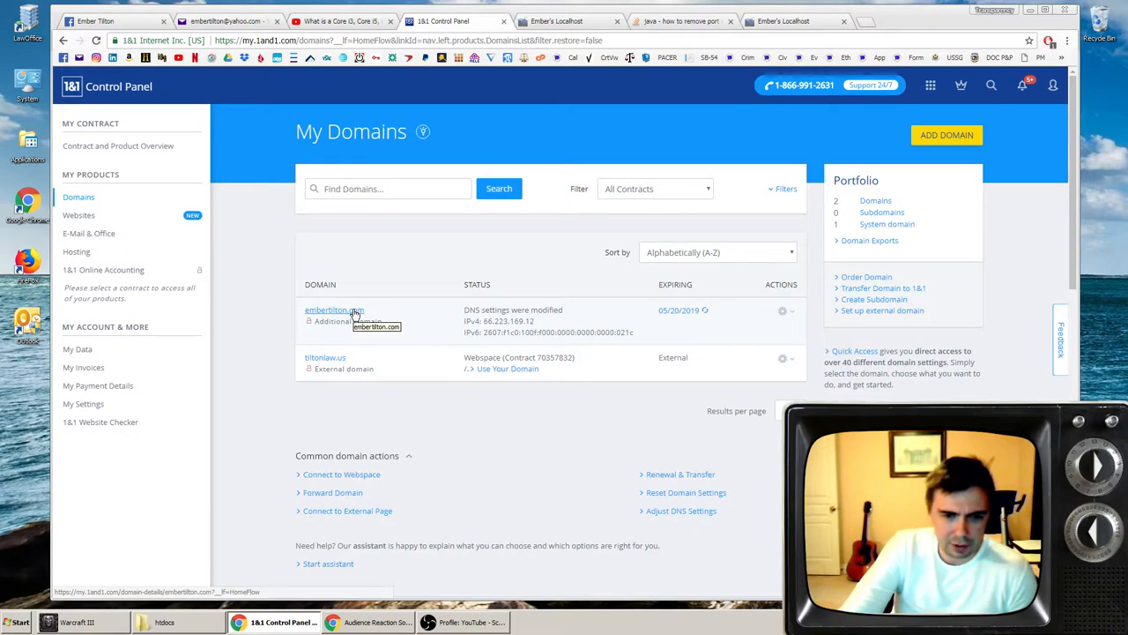
left_click(333, 309)
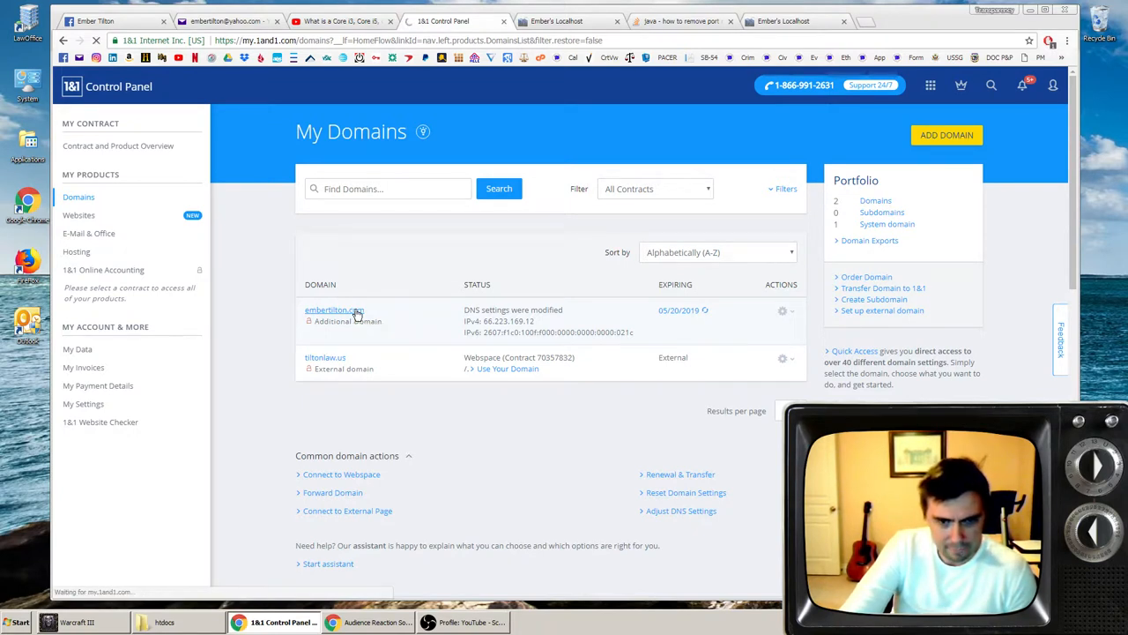
- Open embertilton.com's DNS settings, showing its A, AAAA, MX and CNAME records
left_click(333, 309)
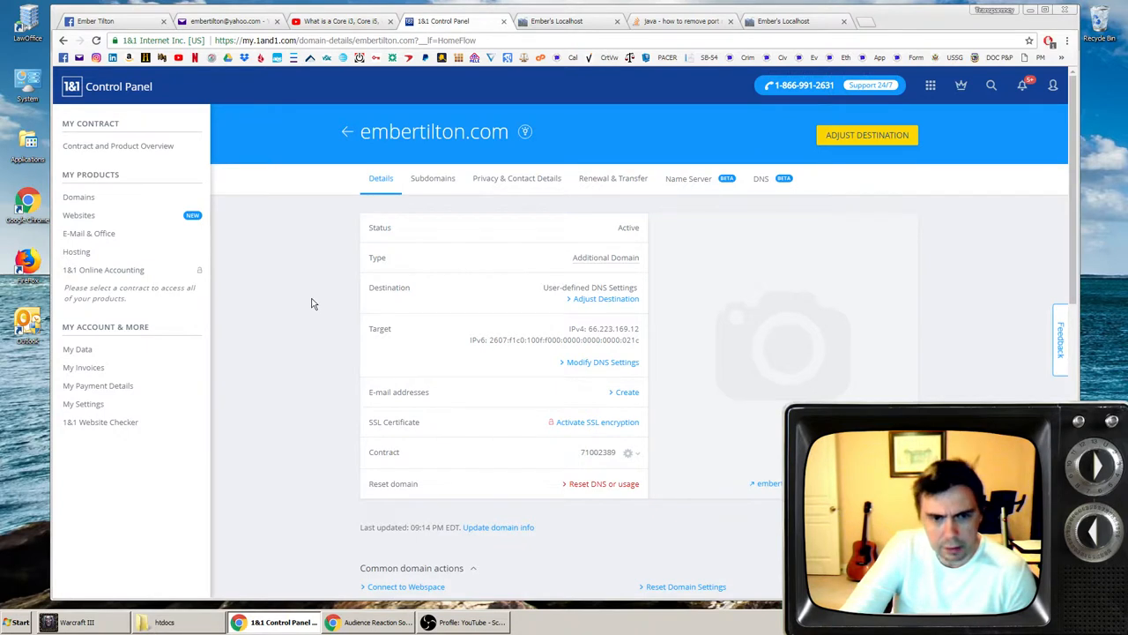
scroll("down", 3)
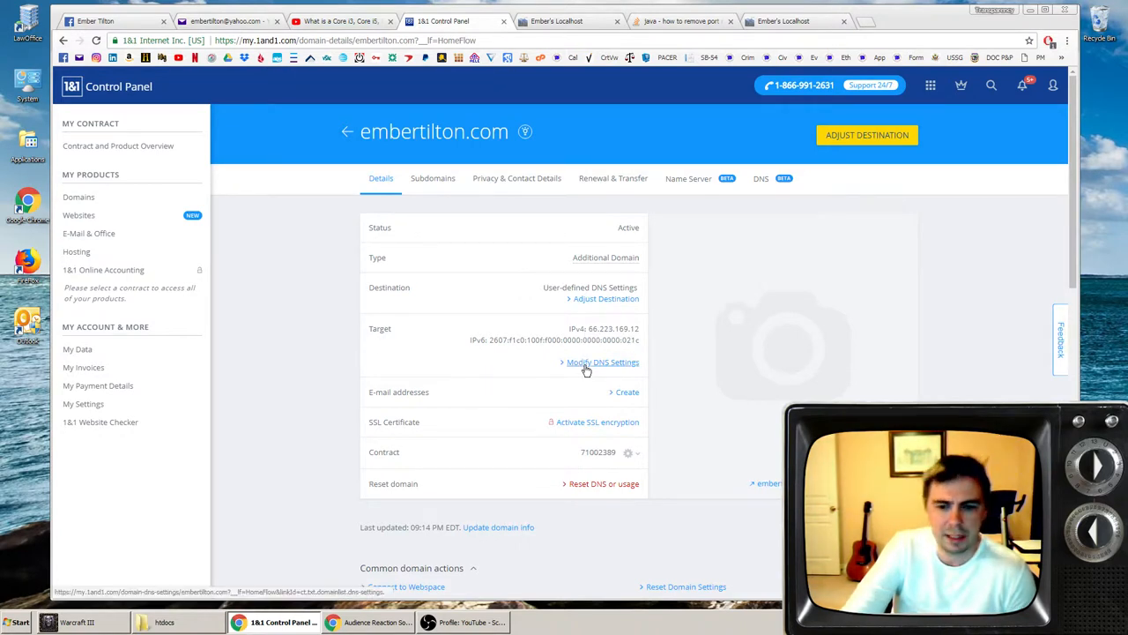
left_click(603, 361)
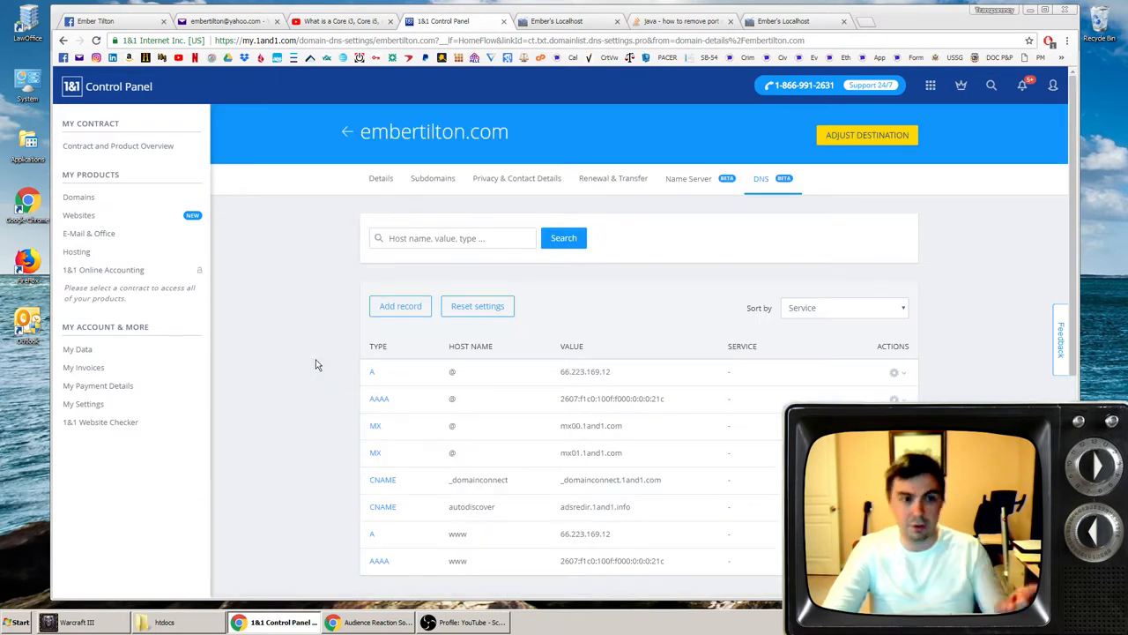
- Select the root A record's IP address 66.223.169.12 in the DNS list
scroll("down", 3)
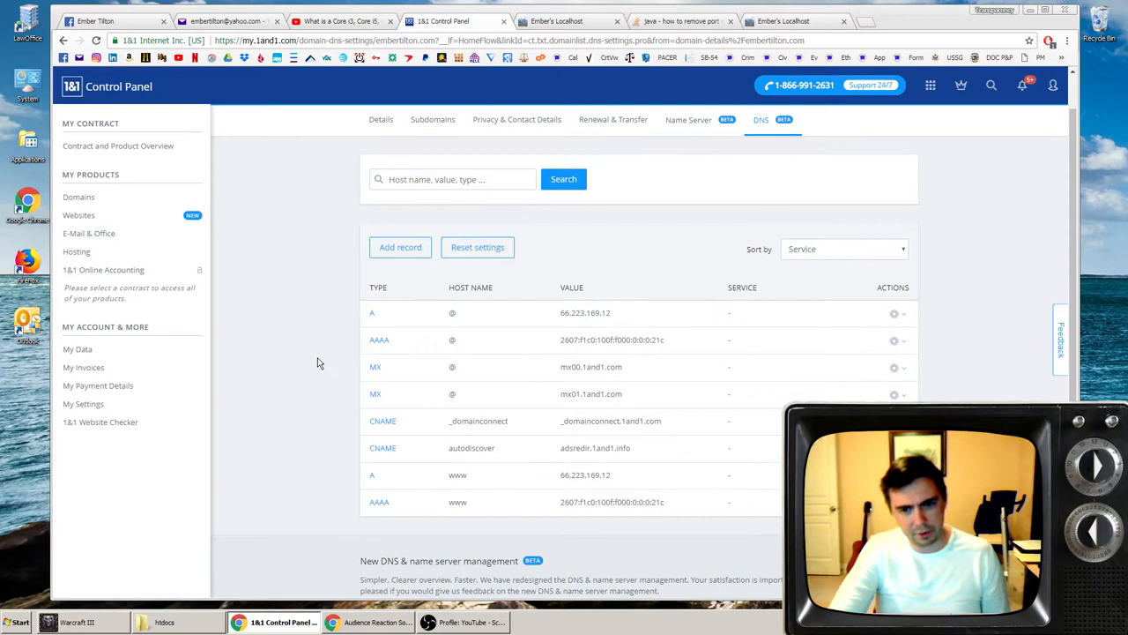
mouse_move(606, 313)
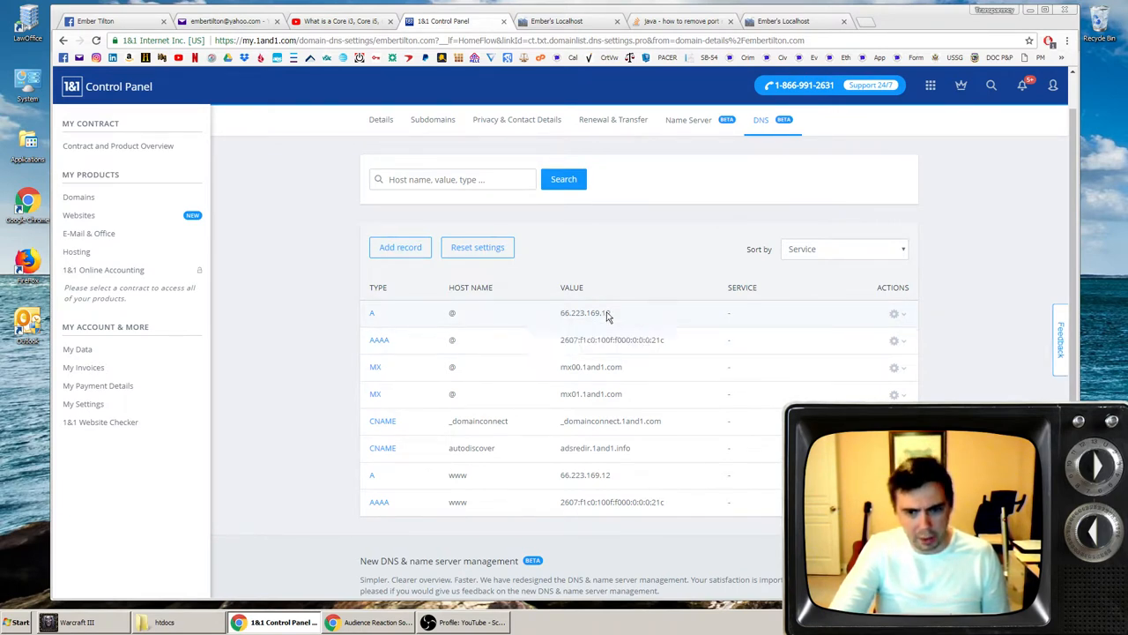
mouse_move(637, 330)
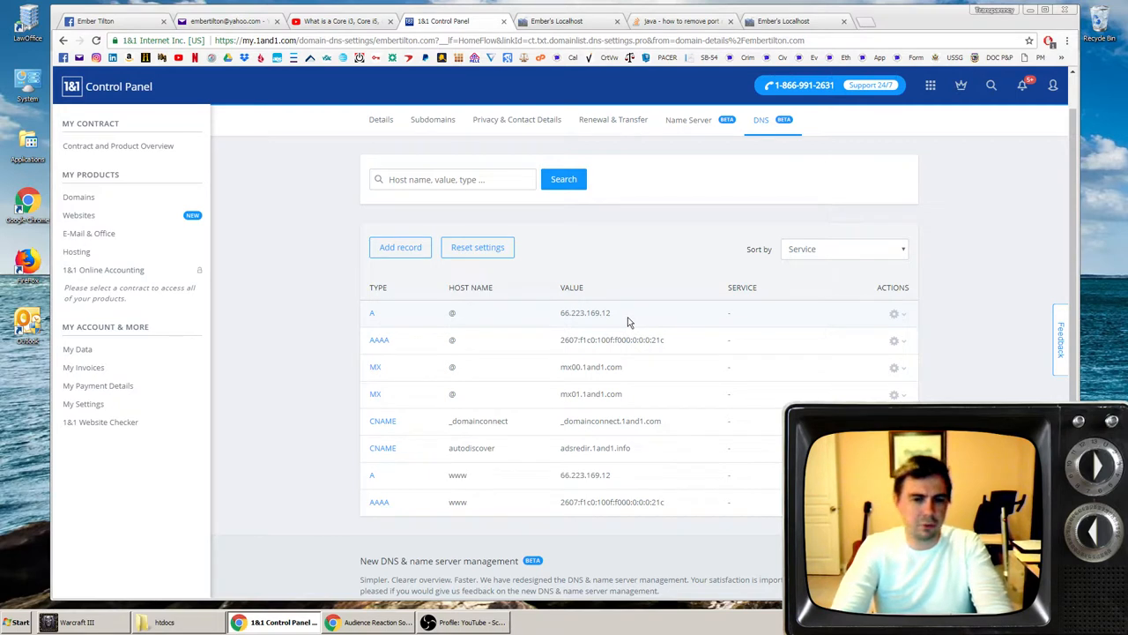
mouse_move(561, 317)
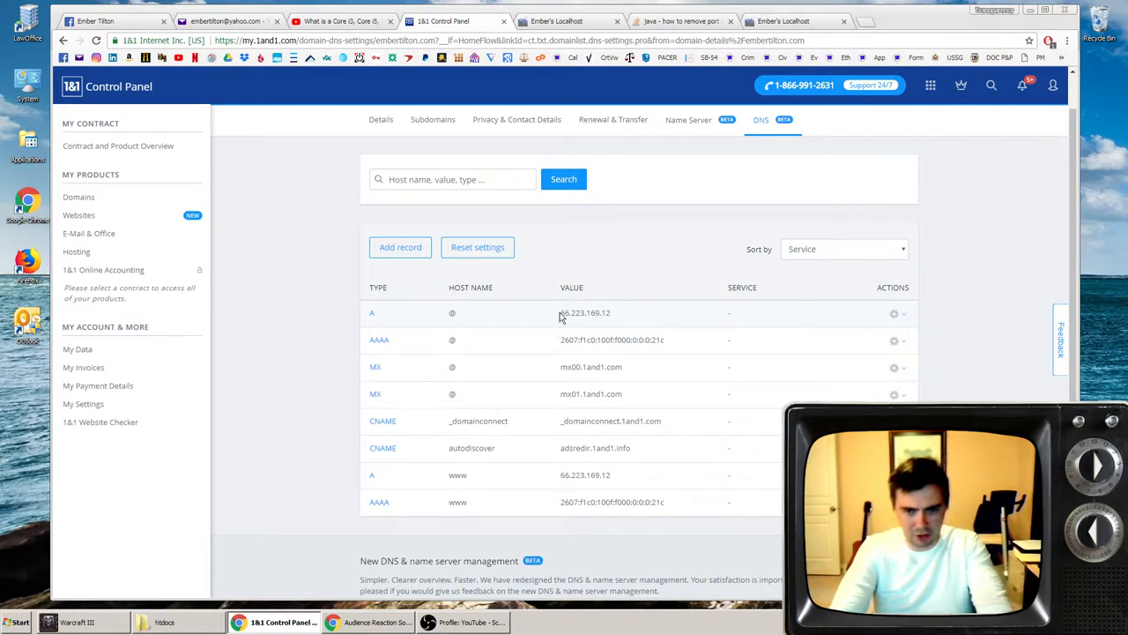
double_click(584, 312)
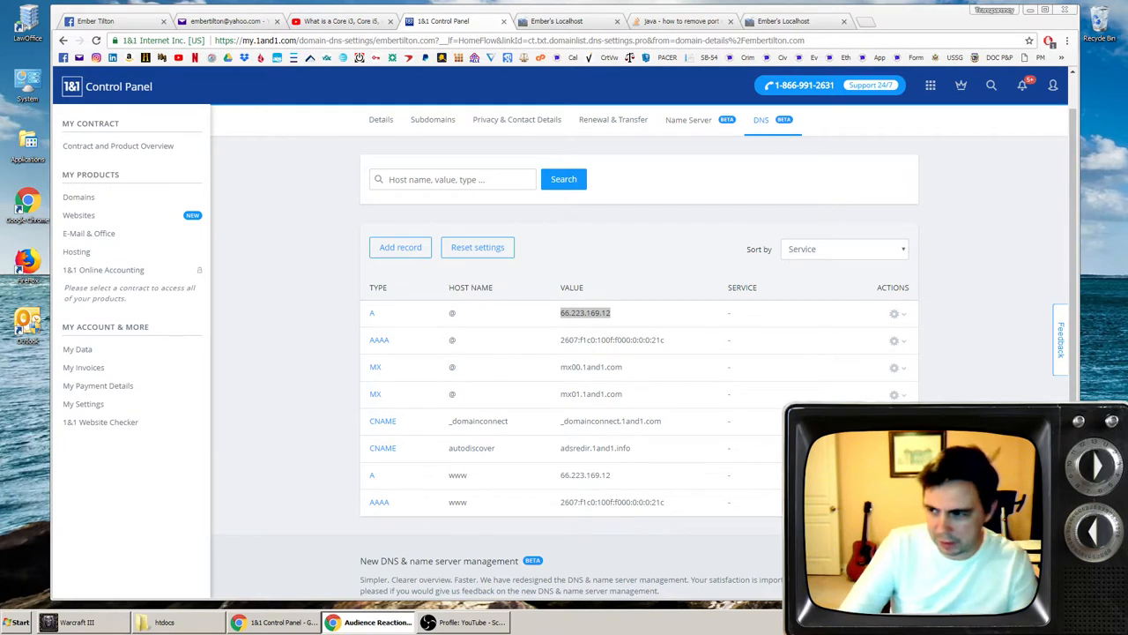
mouse_move(657, 318)
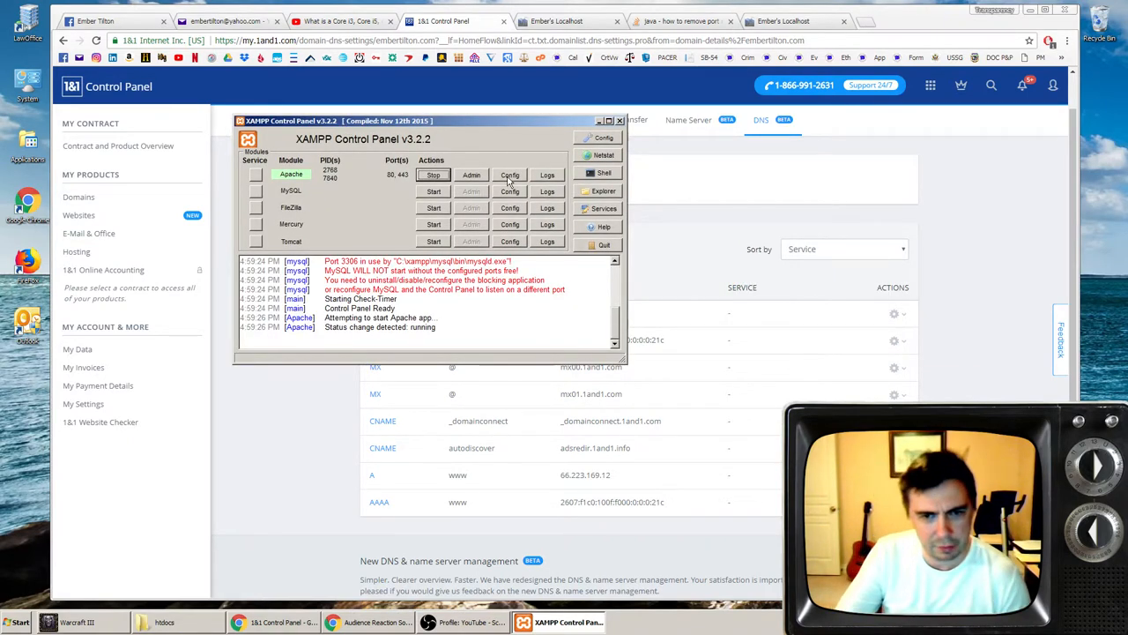
- Open Apache's httpd.conf from XAMPP and check its Listen 80 setting
left_click(510, 173)
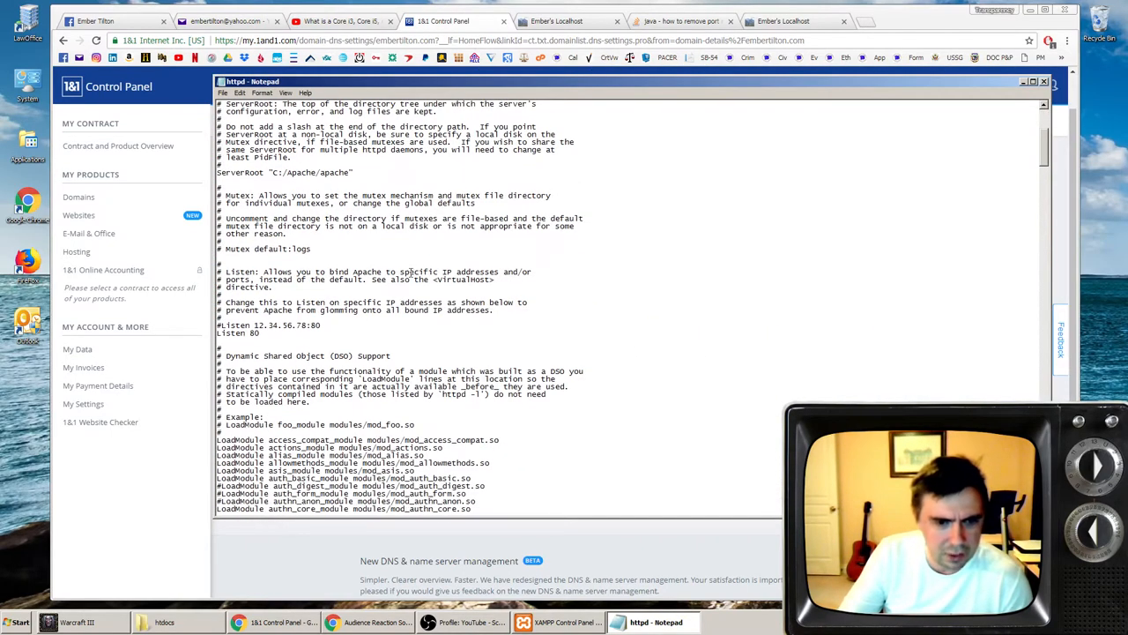
double_click(312, 325)
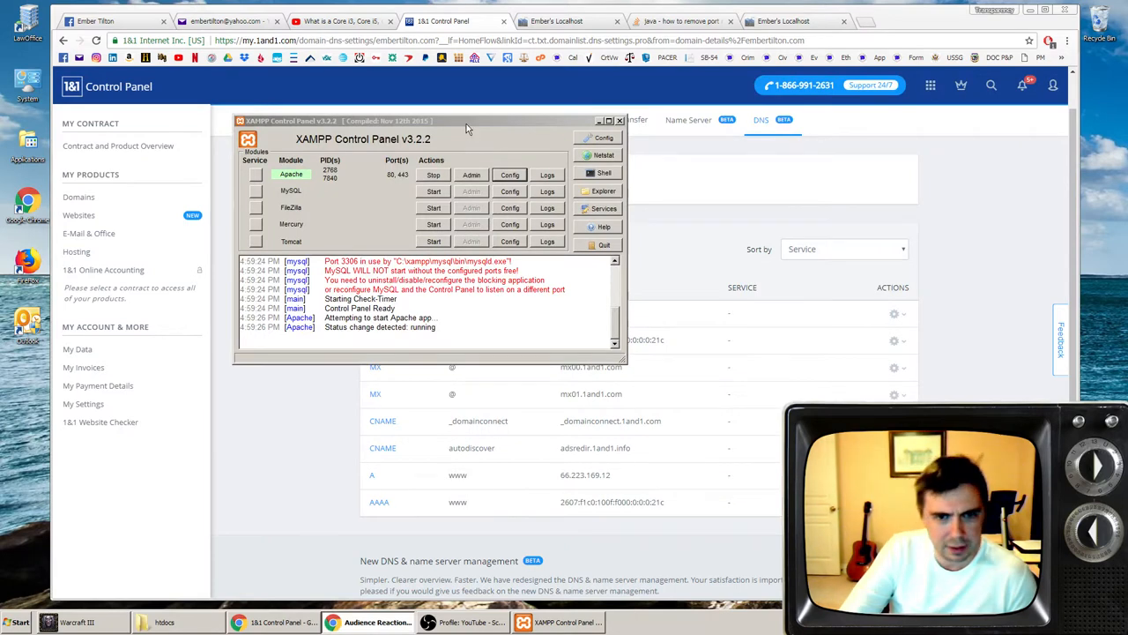
- Read the Wikipedia port 80 article, load embertilton.com on port 80, then bring up htdocs
left_click(873, 20)
type("port 80")
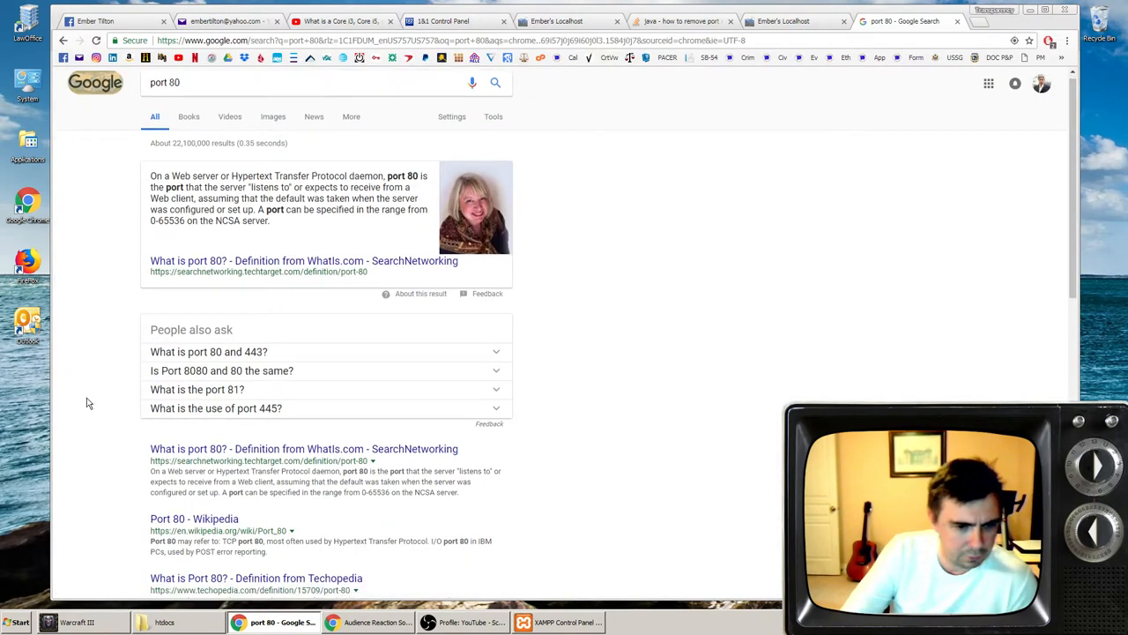
left_click(194, 518)
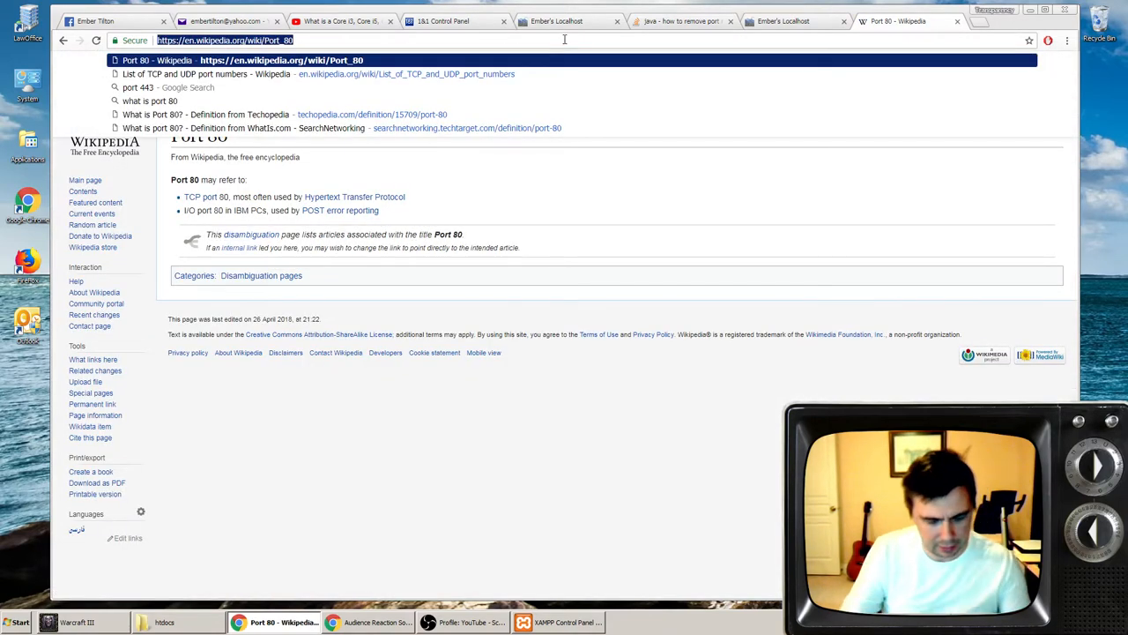
type("embertilton.com:80")
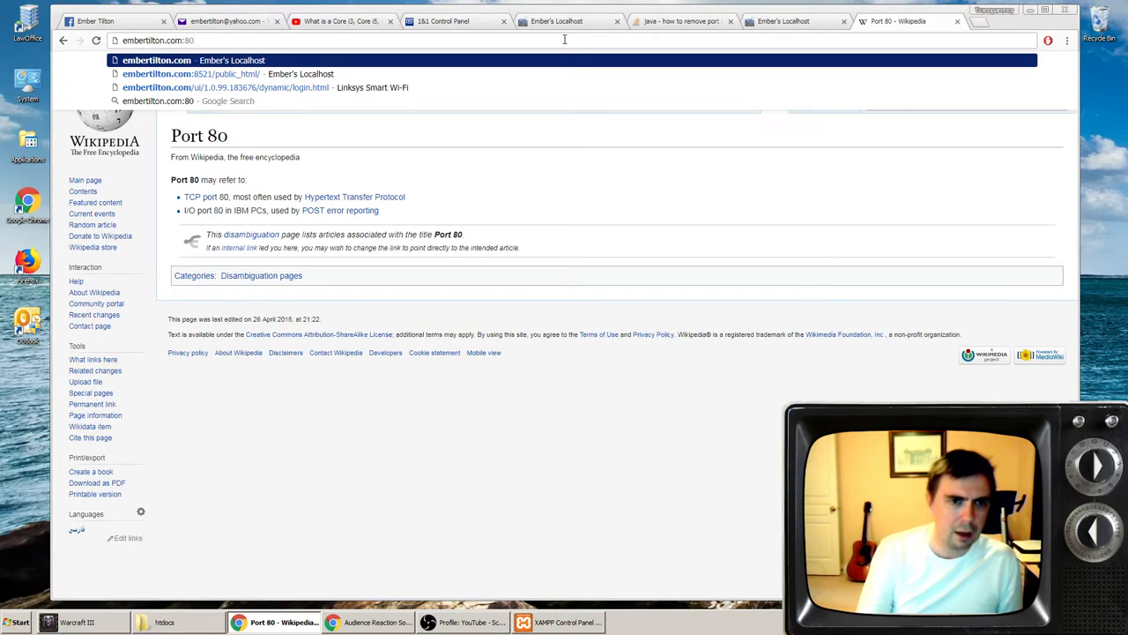
left_click(157, 60)
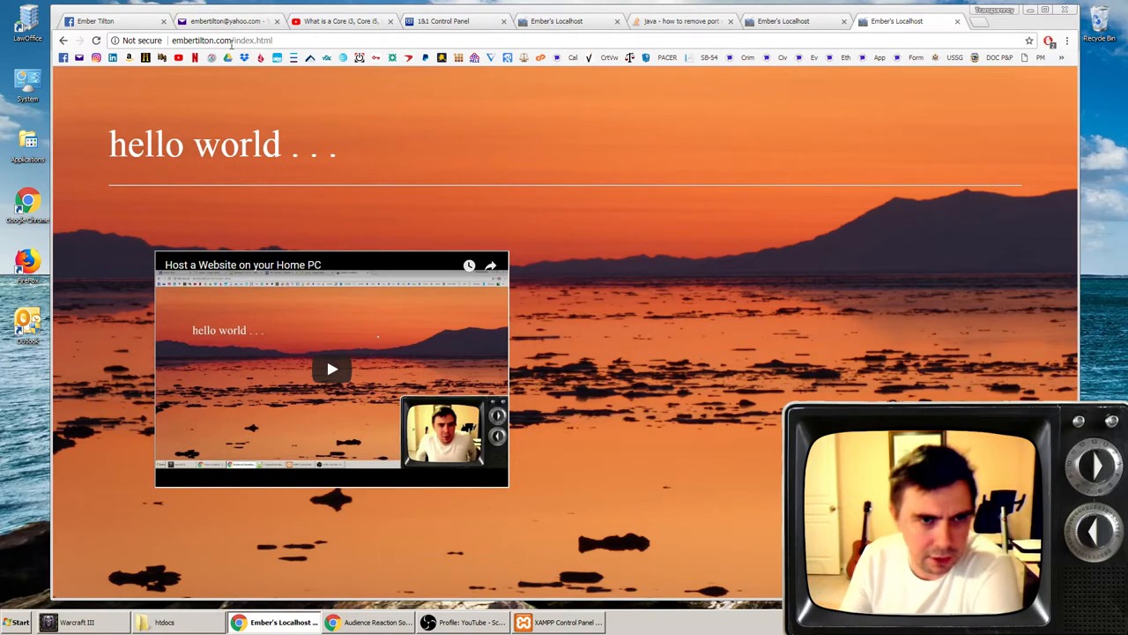
left_click(165, 621)
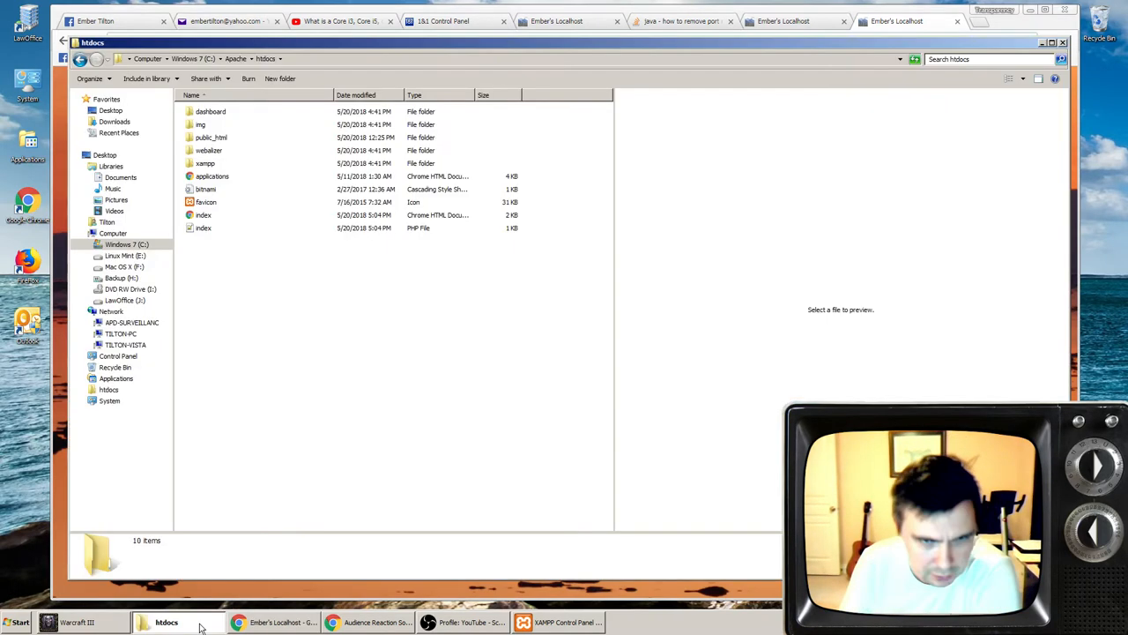
- Open the htdocs index.html in Notepad++ to show the hello world source
double_click(211, 137)
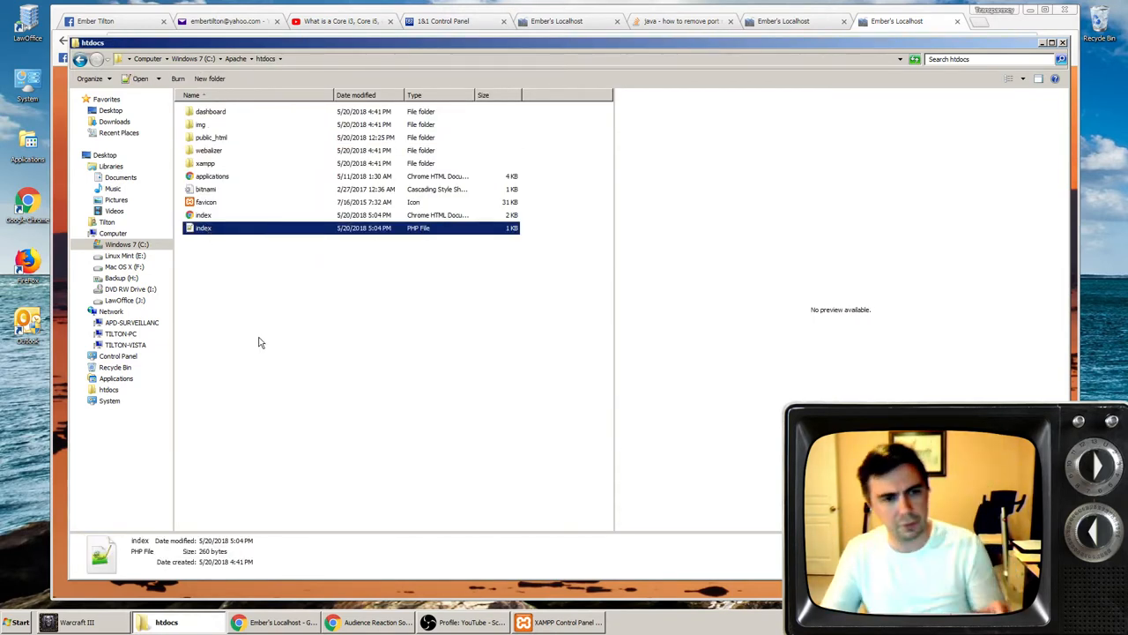
mouse_move(391, 316)
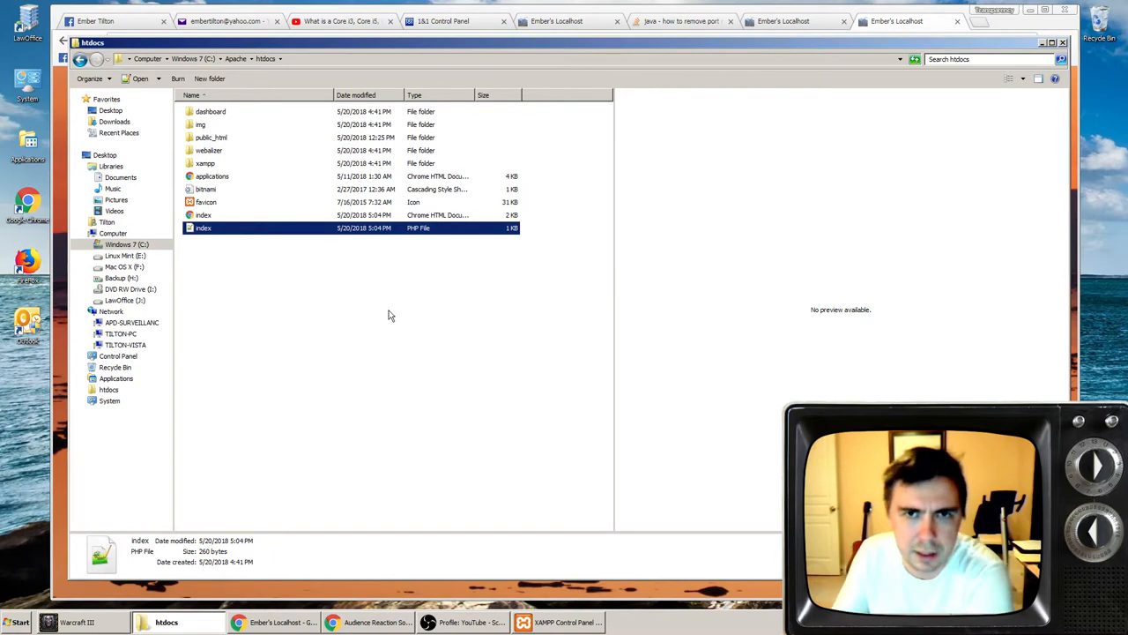
mouse_move(343, 349)
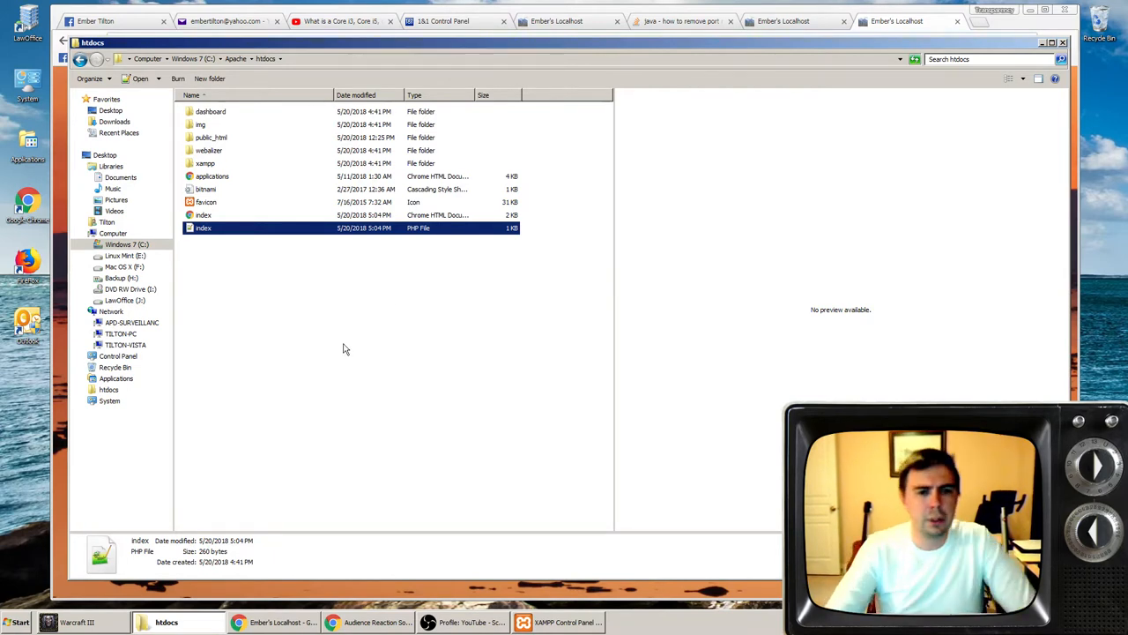
left_click(204, 215)
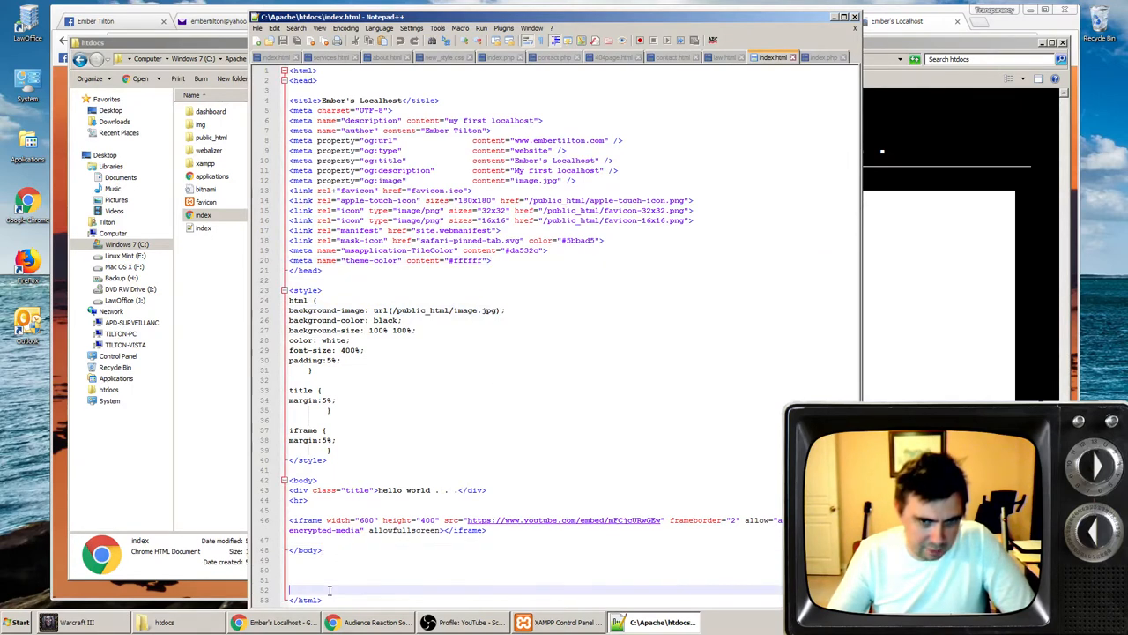
- Look over the index.html source, then close Notepad++ to return to htdocs
left_click_drag(289, 309, 314, 371)
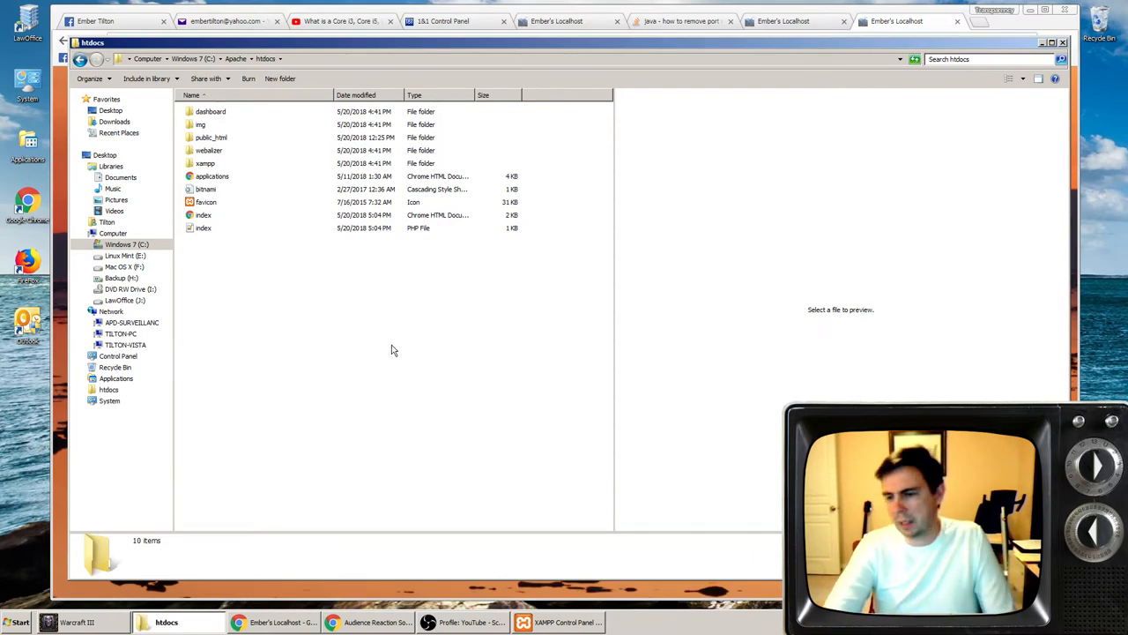
mouse_move(419, 462)
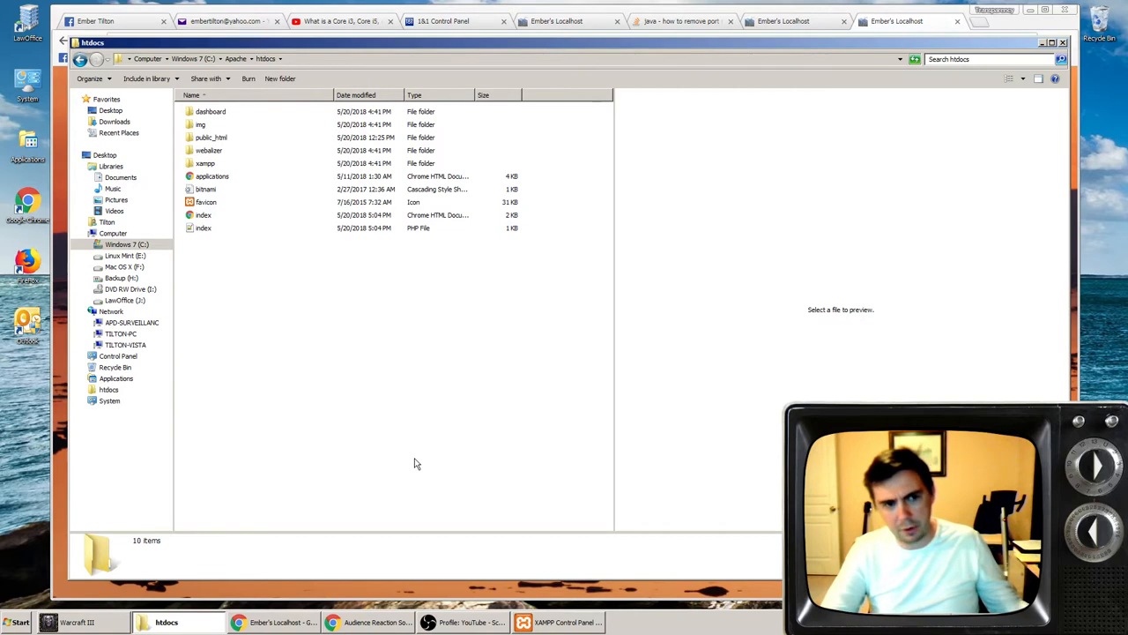
mouse_move(410, 461)
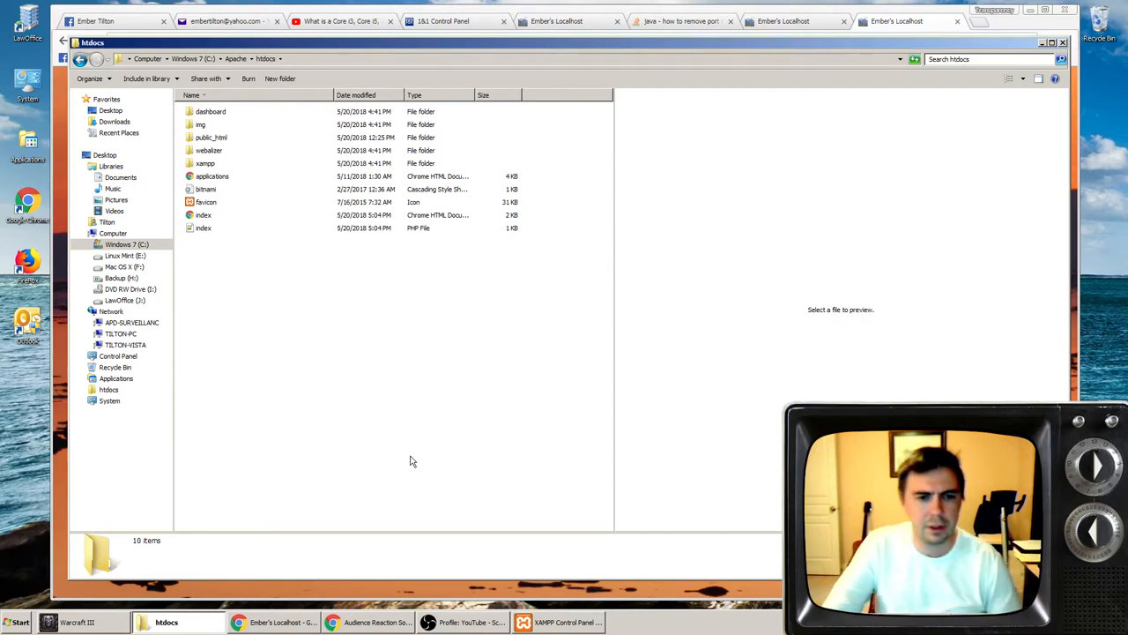
mouse_move(408, 402)
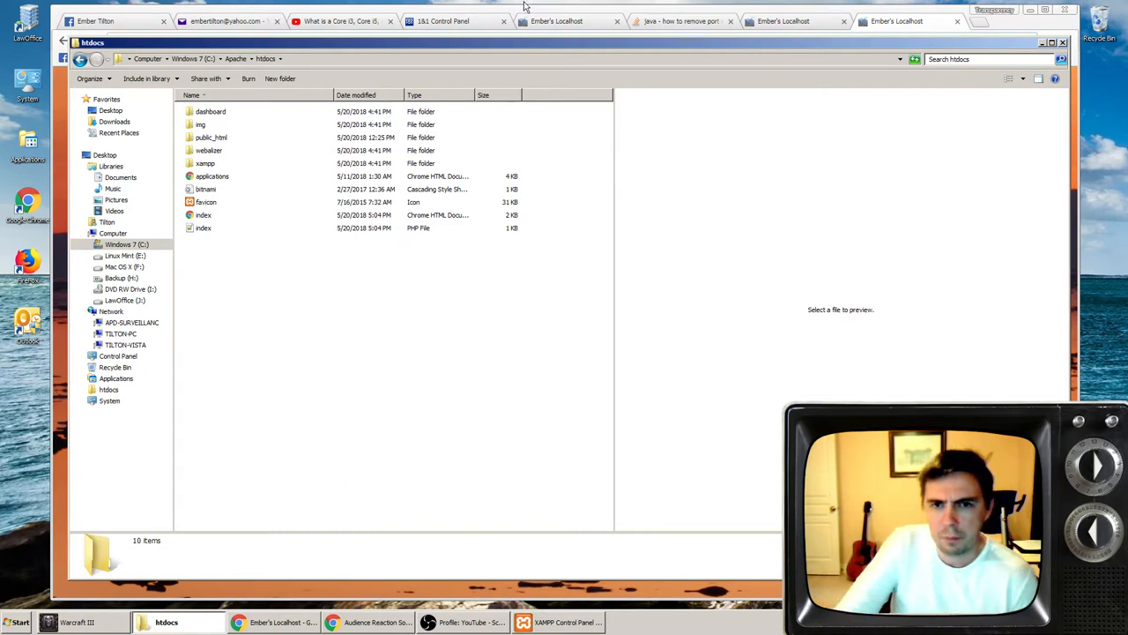
left_click(443, 21)
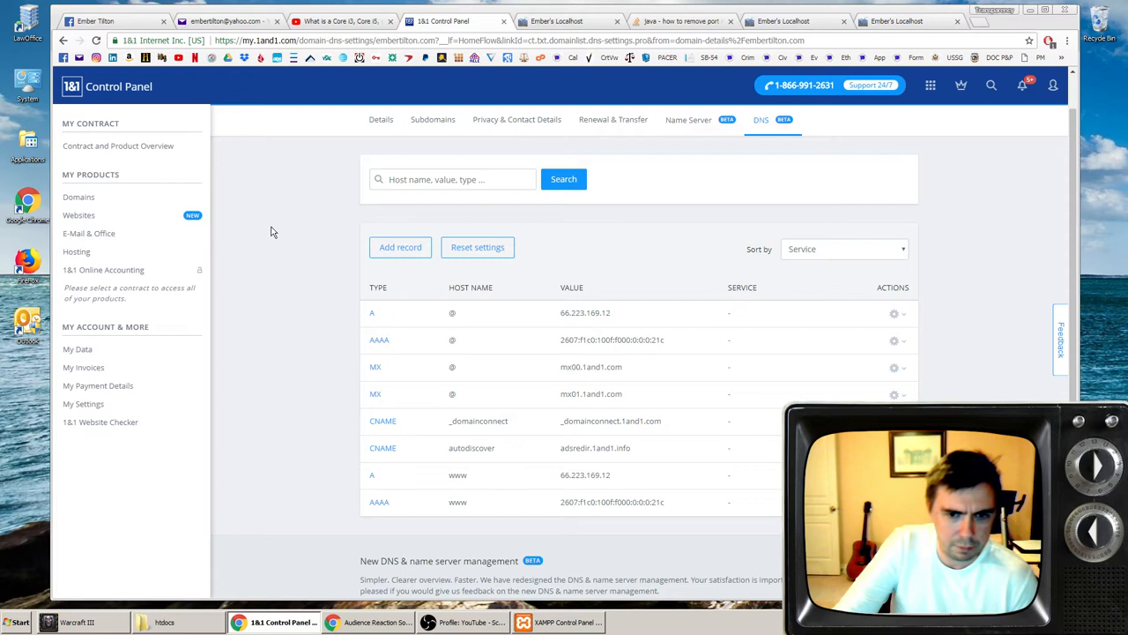
scroll("down", 3)
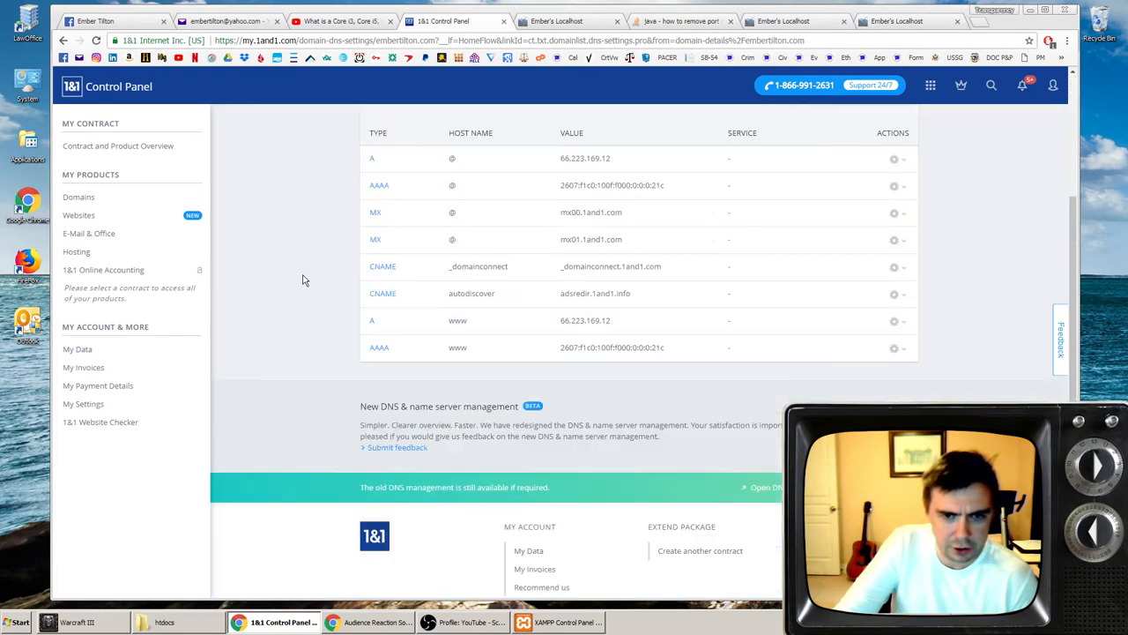
scroll("up", 3)
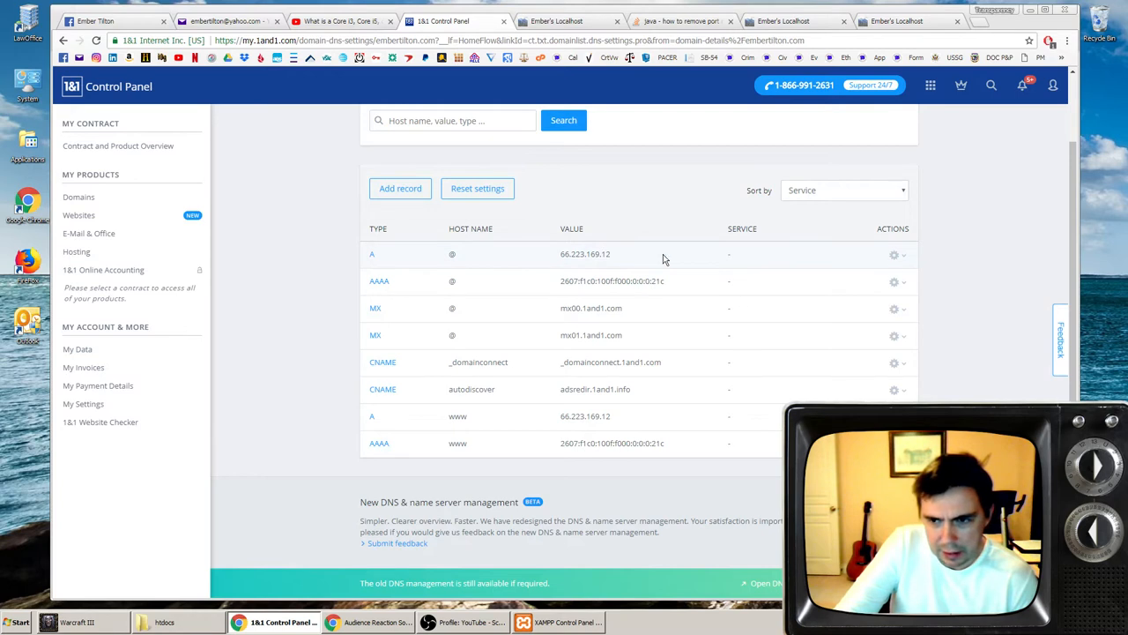
left_click(895, 255)
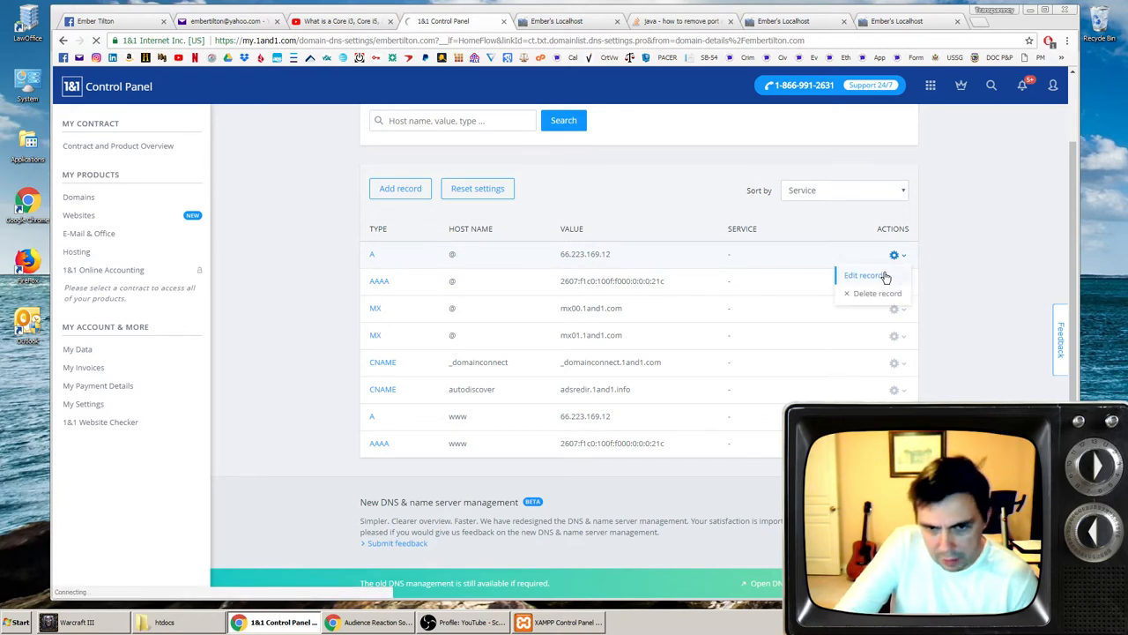
left_click(864, 275)
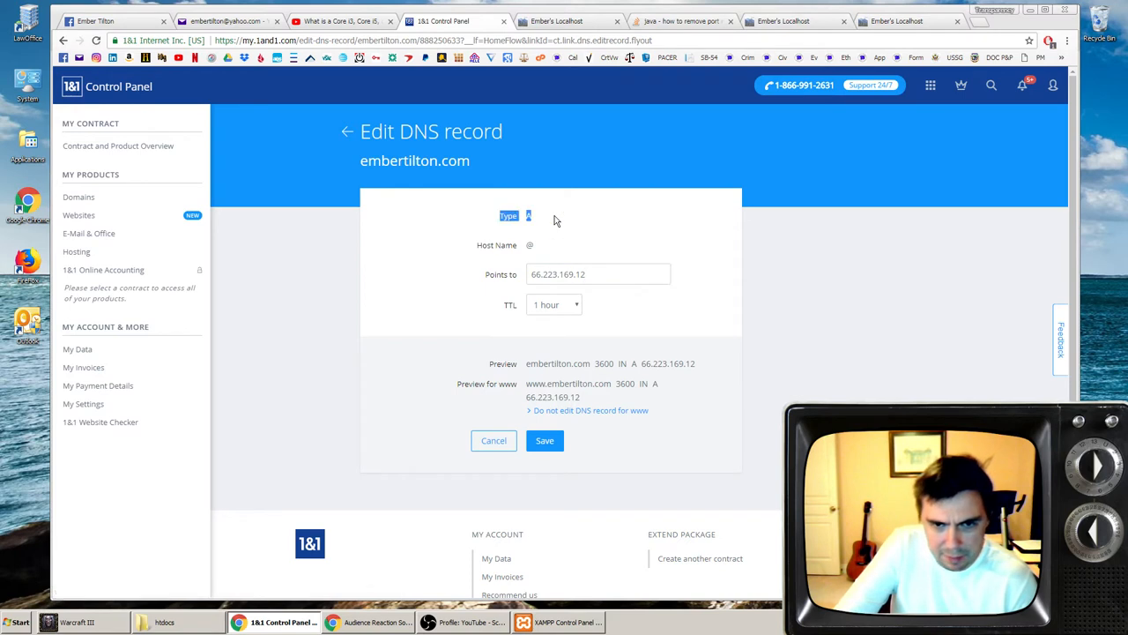
left_click(599, 274)
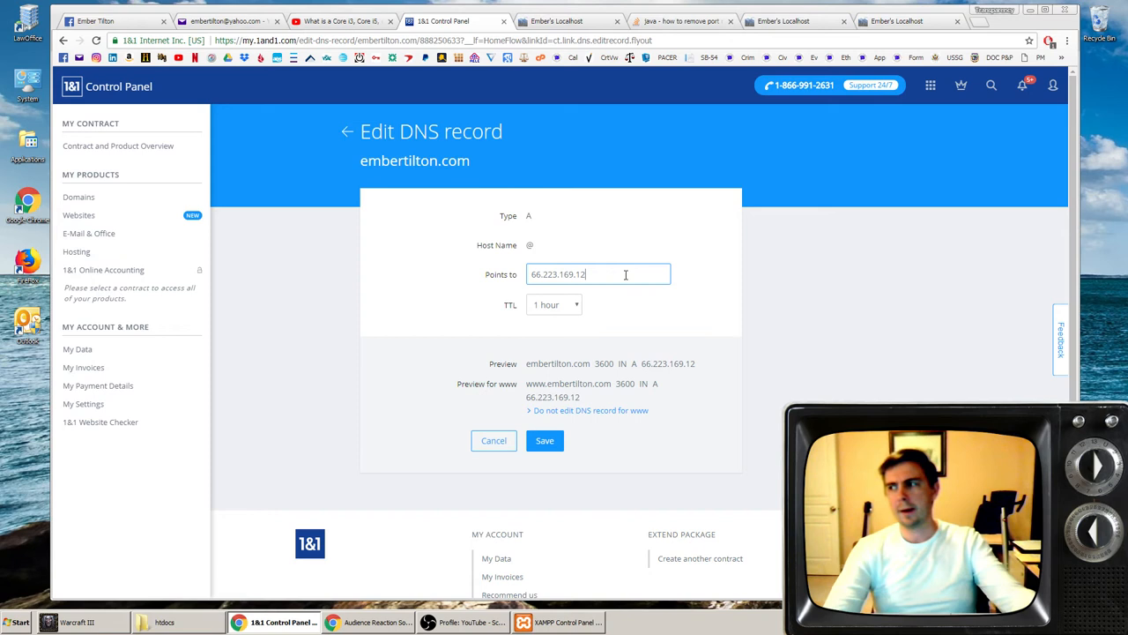
left_click(564, 21)
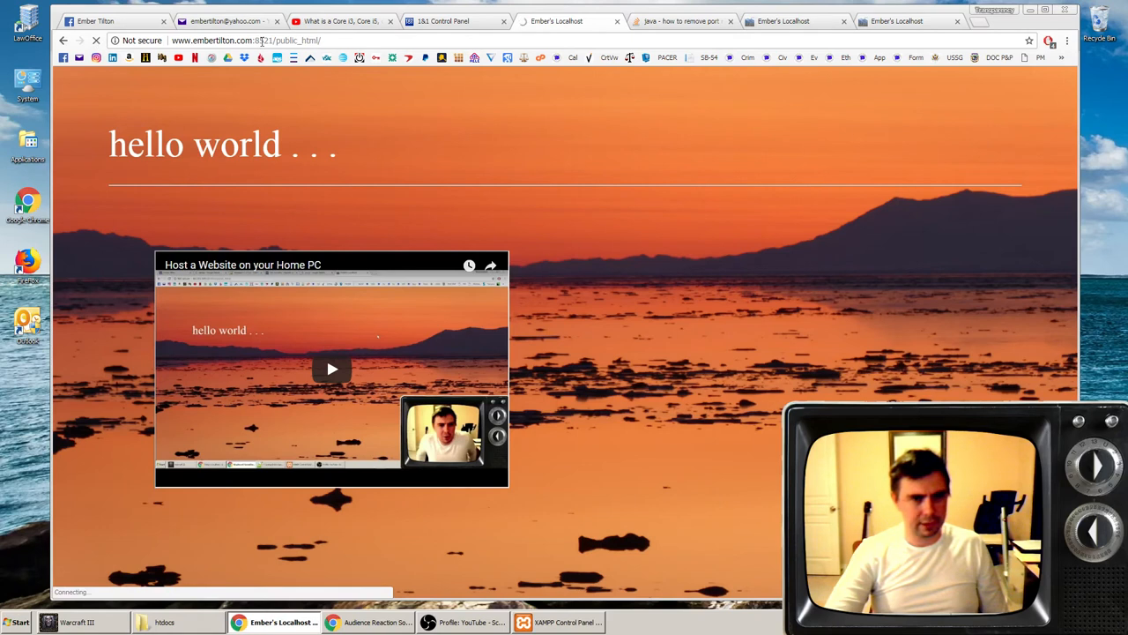
left_click(264, 41)
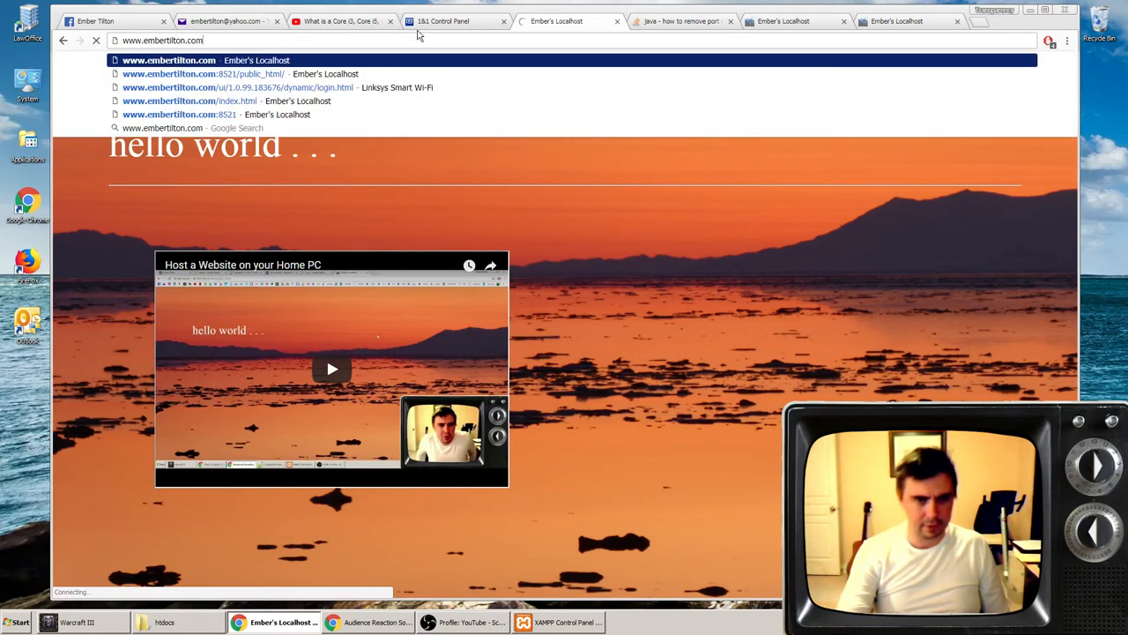